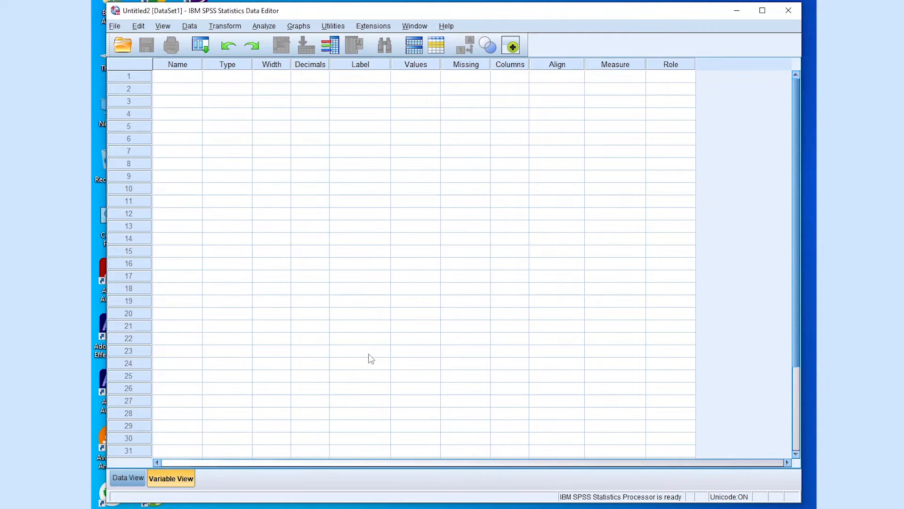
mouse_move(340, 300)
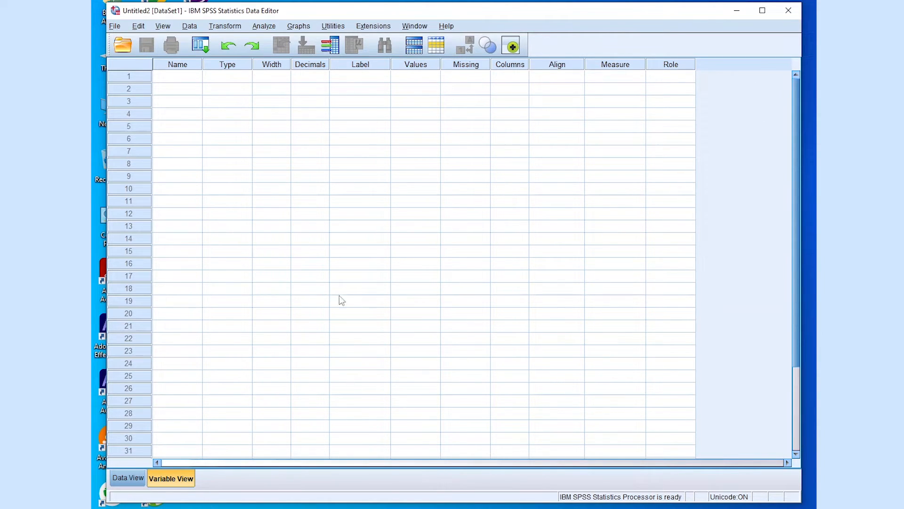
- Check Data View, return to Variable View and give Gender 0 decimal places
left_click(127, 477)
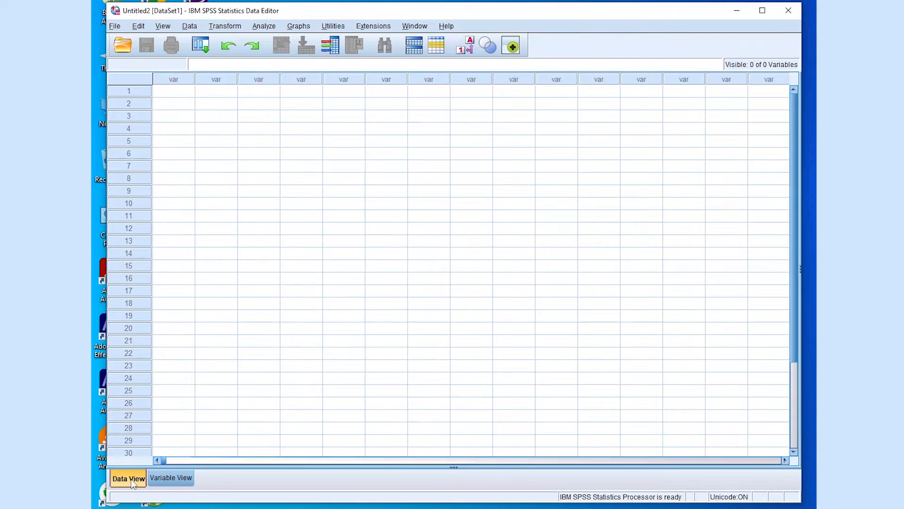
left_click(170, 477)
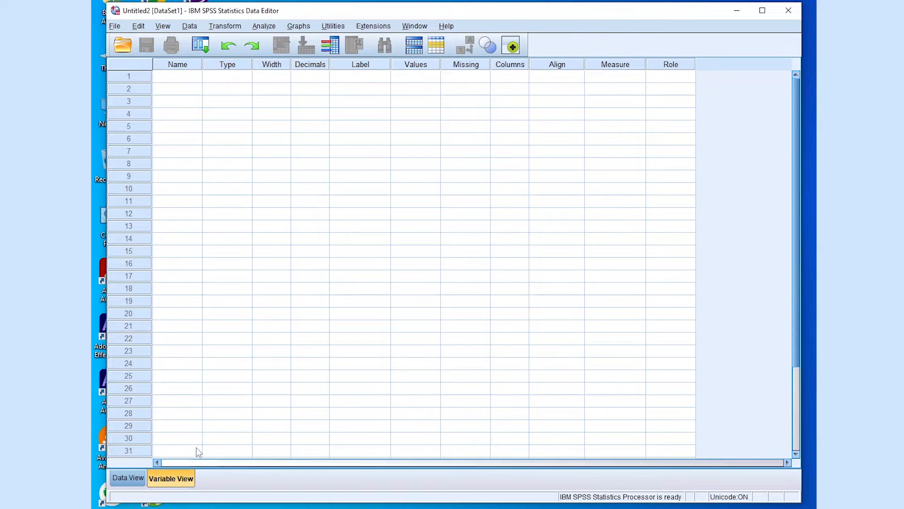
mouse_move(482, 495)
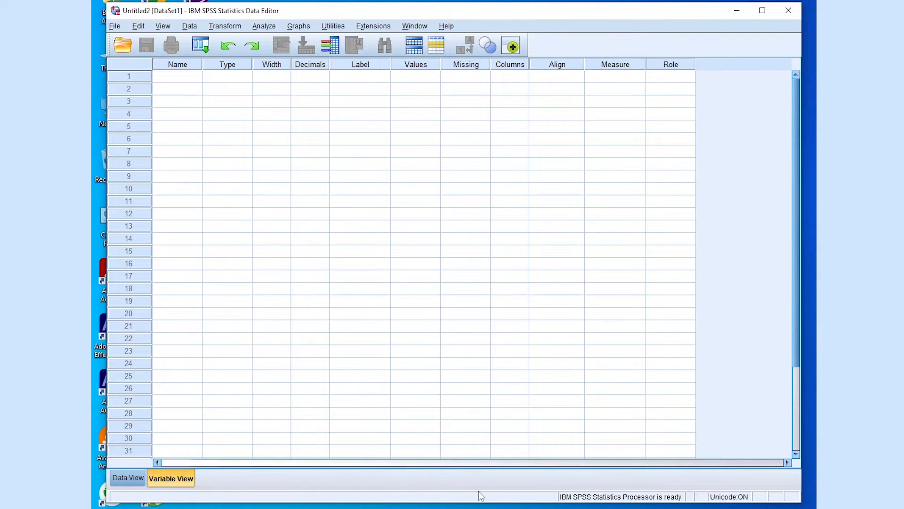
mouse_move(484, 297)
type("Gender")
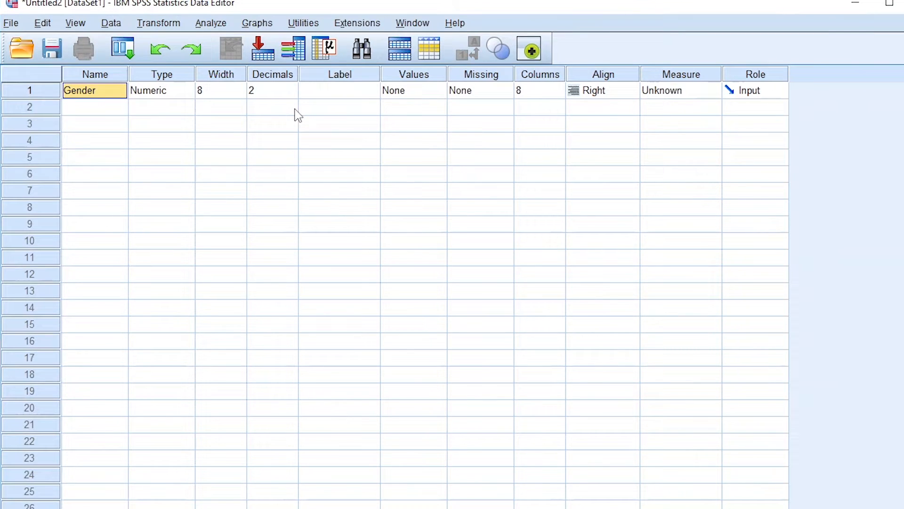
mouse_move(207, 164)
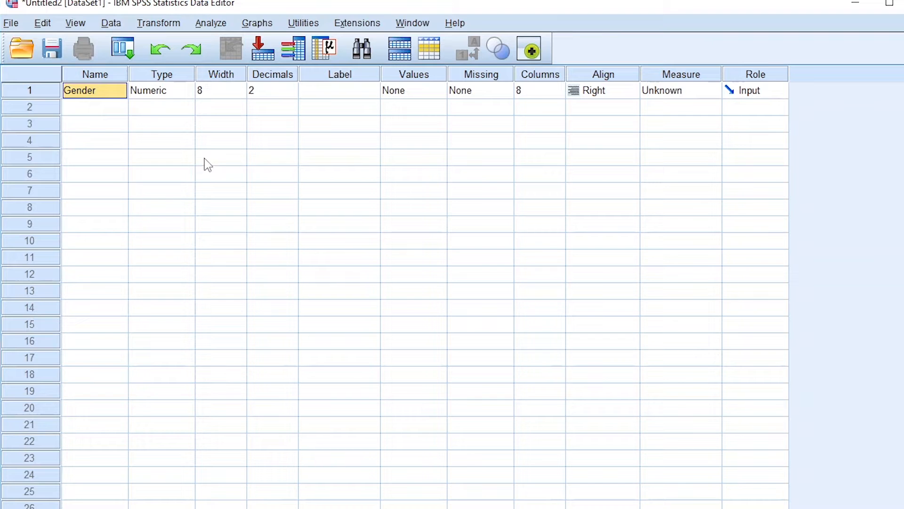
mouse_move(189, 95)
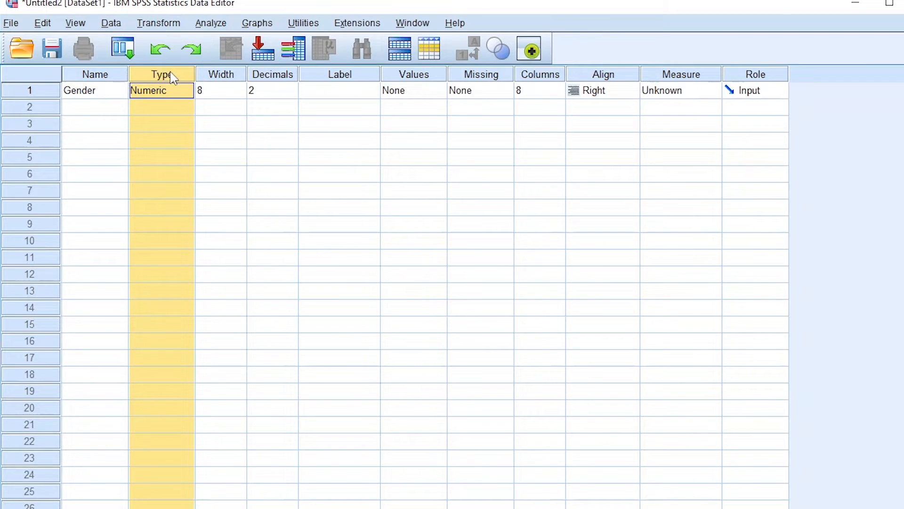
mouse_move(221, 90)
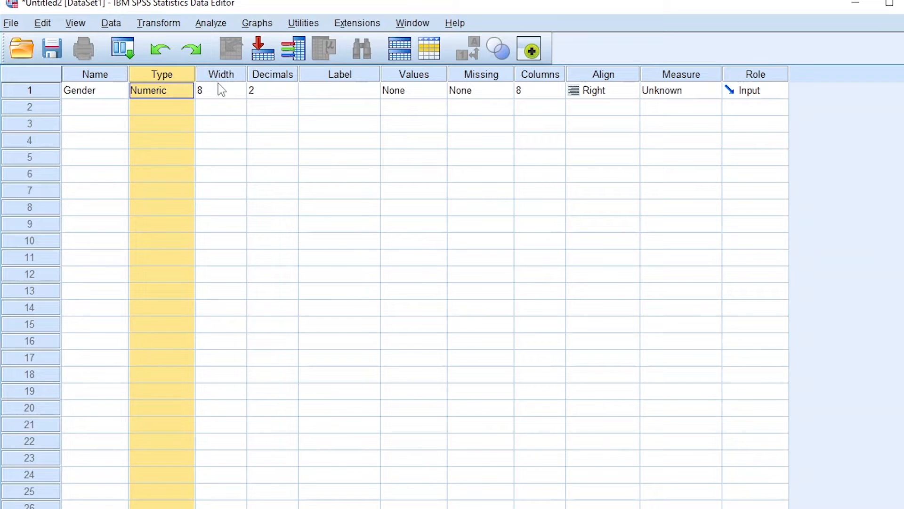
left_click(220, 91)
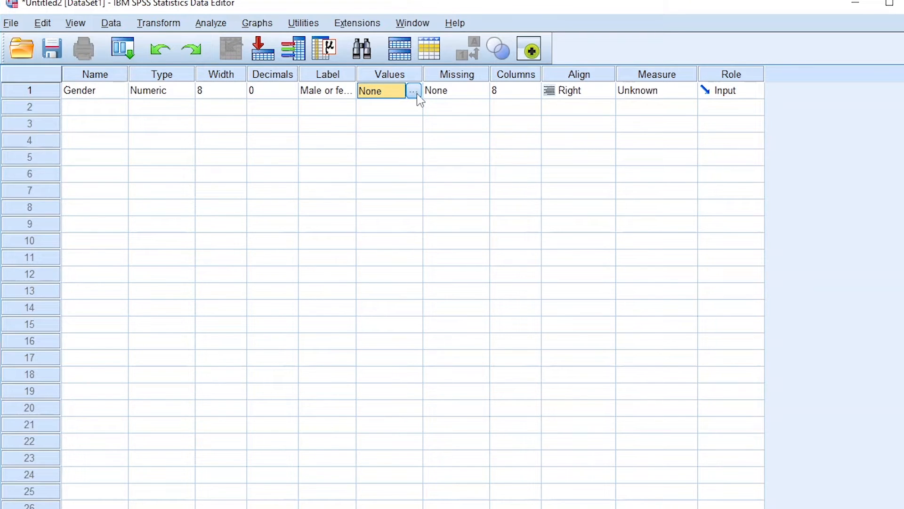
- Attach value labels 1 = Male and 2 = Female to Gender and confirm
left_click(413, 90)
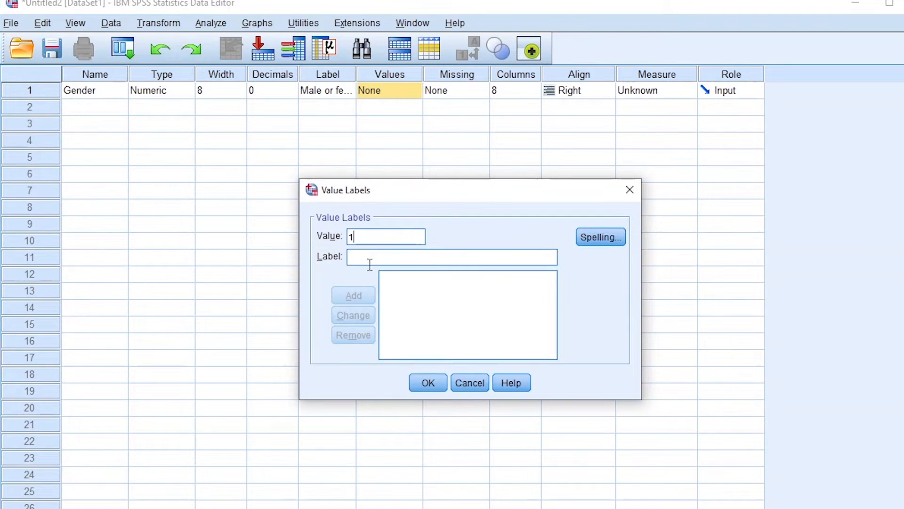
type("Male")
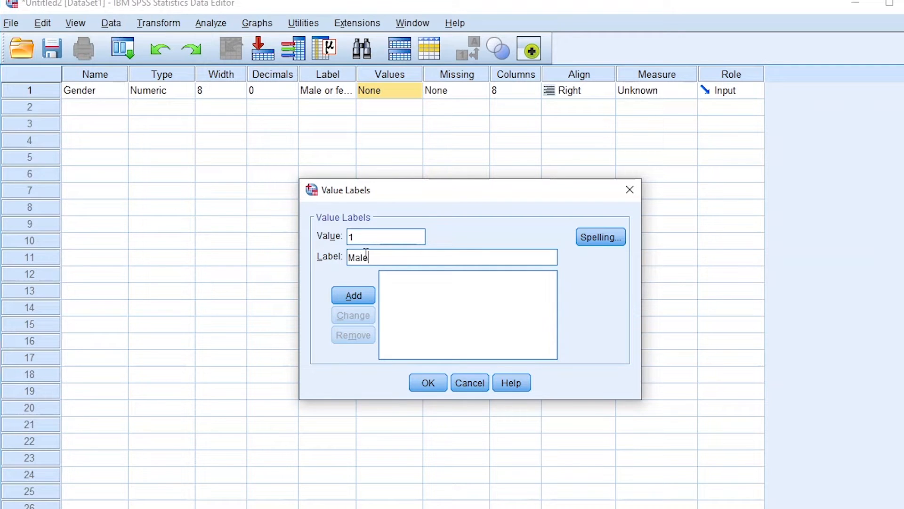
left_click(353, 295)
type("F")
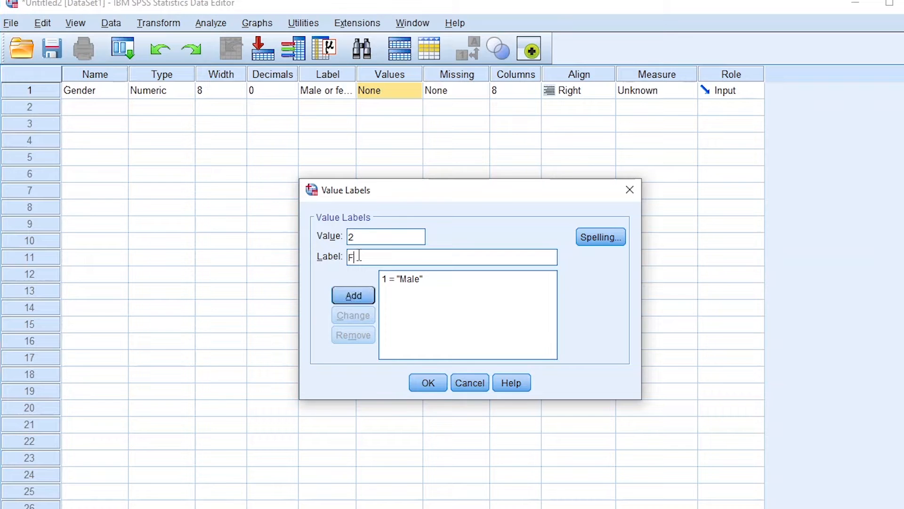
left_click(353, 296)
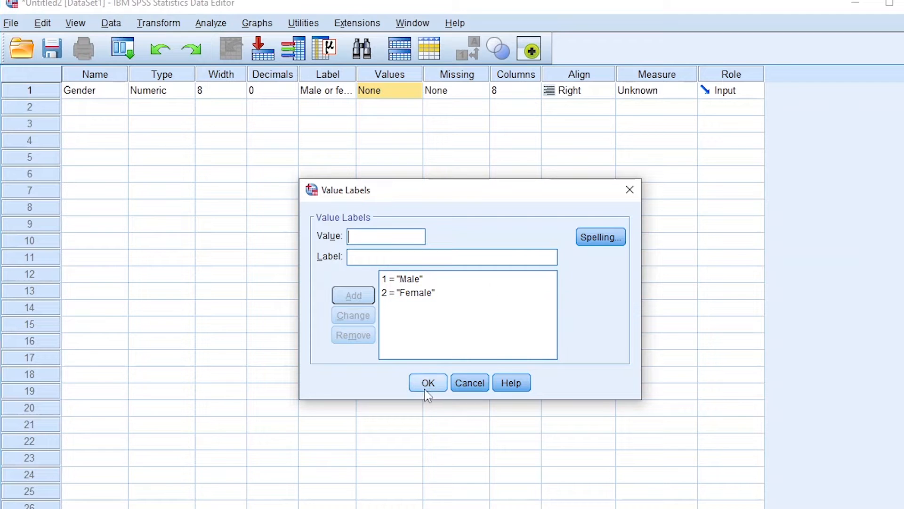
left_click(428, 382)
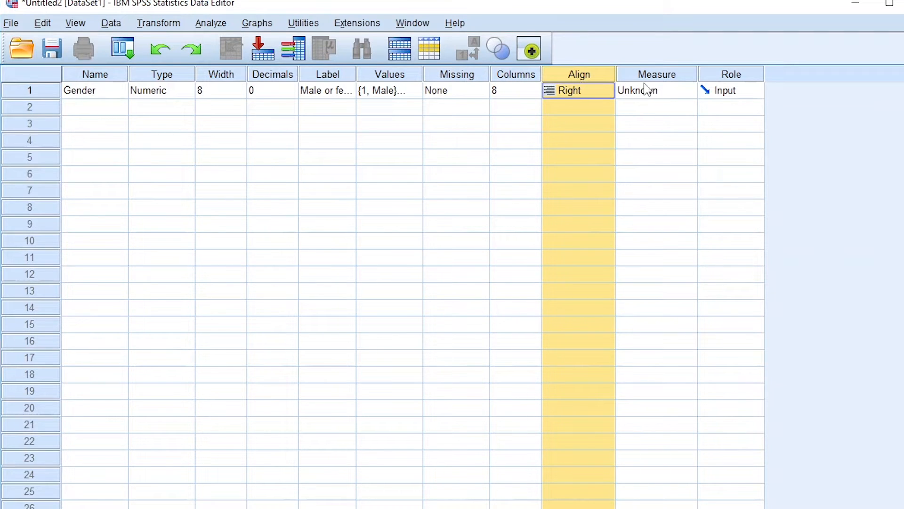
- Choose Nominal from Gender's Measure dropdown
left_click(647, 91)
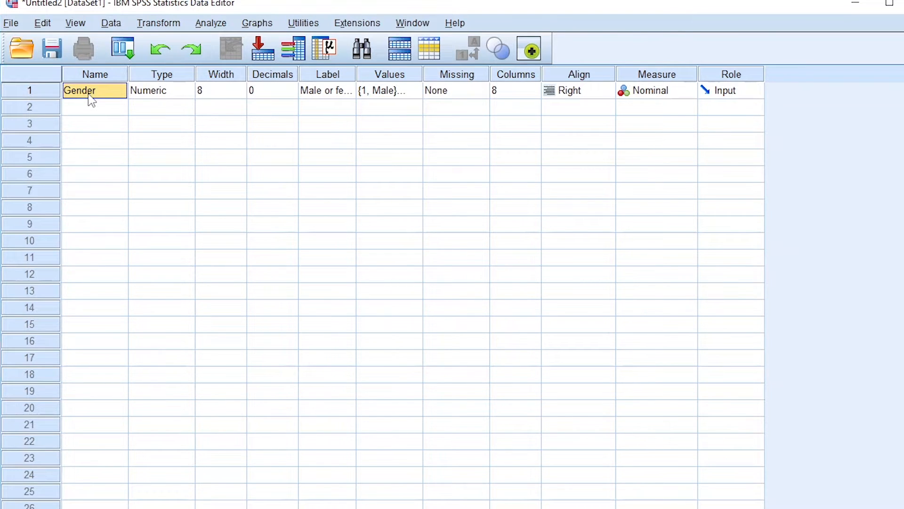
left_click(655, 91)
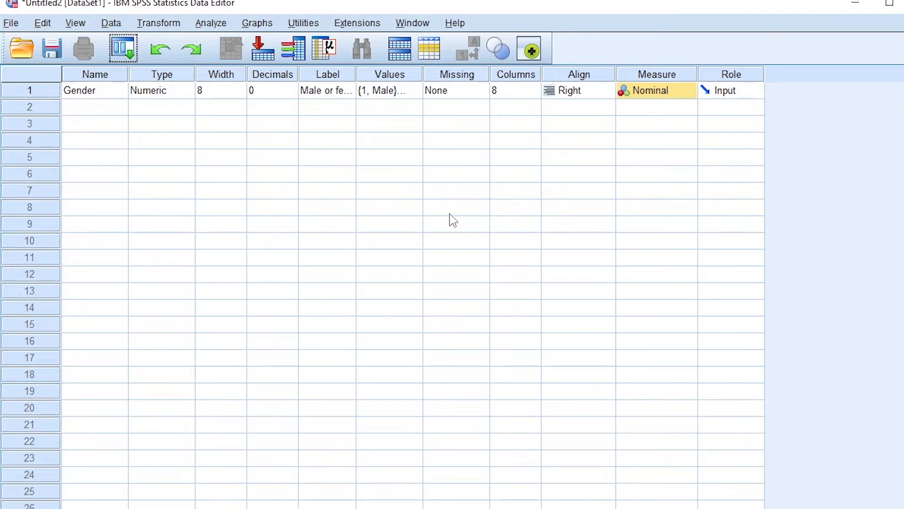
left_click(94, 91)
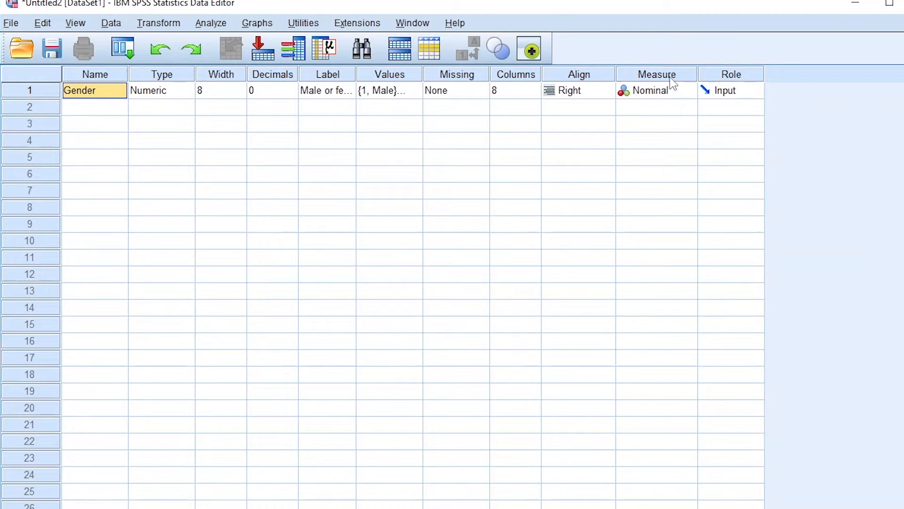
mouse_move(668, 101)
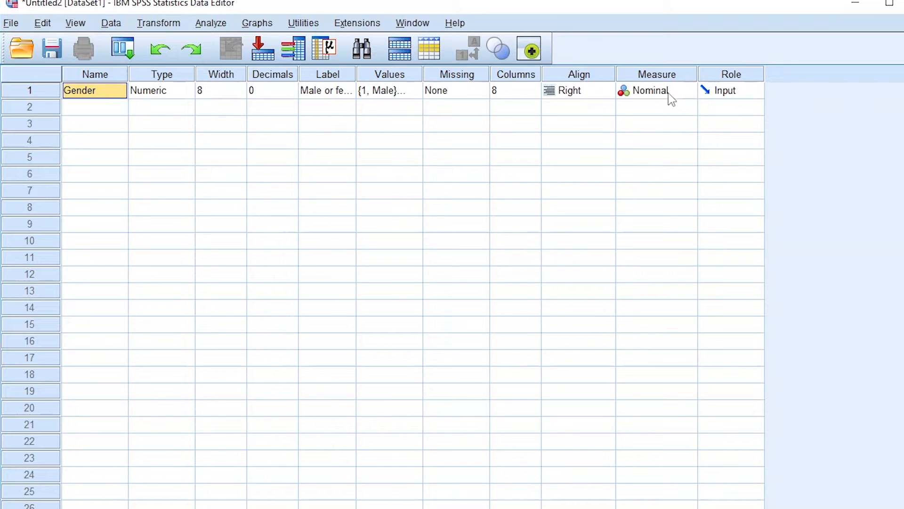
mouse_move(676, 106)
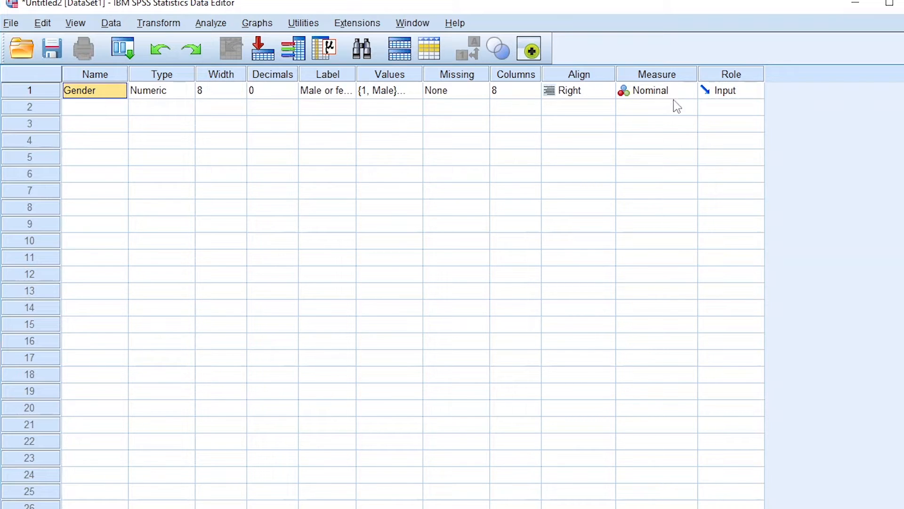
mouse_move(687, 114)
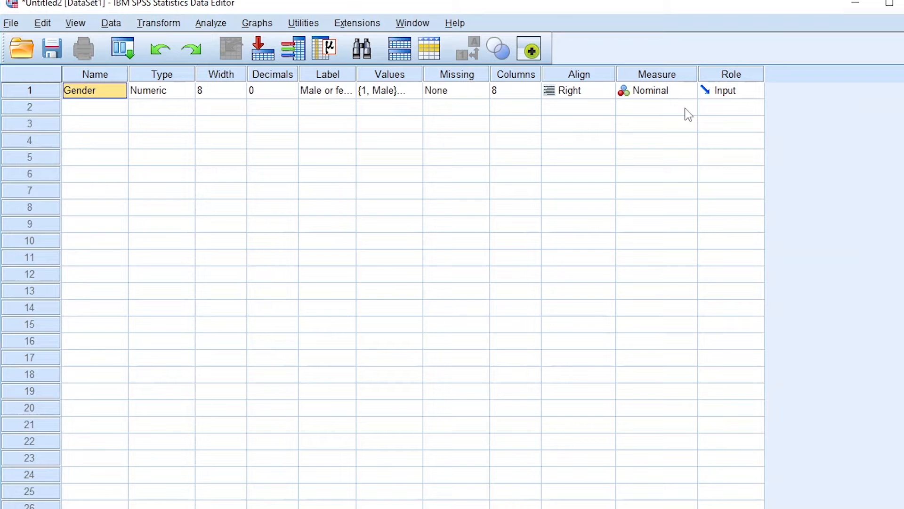
mouse_move(69, 114)
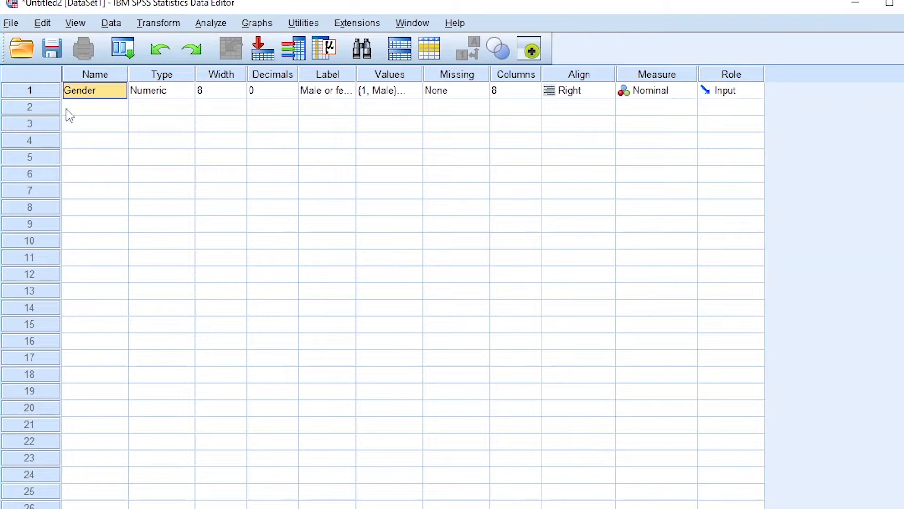
- Define Level_of_satisfaction with 0 decimals, label 'Level of satisfation of customers', and narrow the Label column
type("Level_of_satisfaction_")
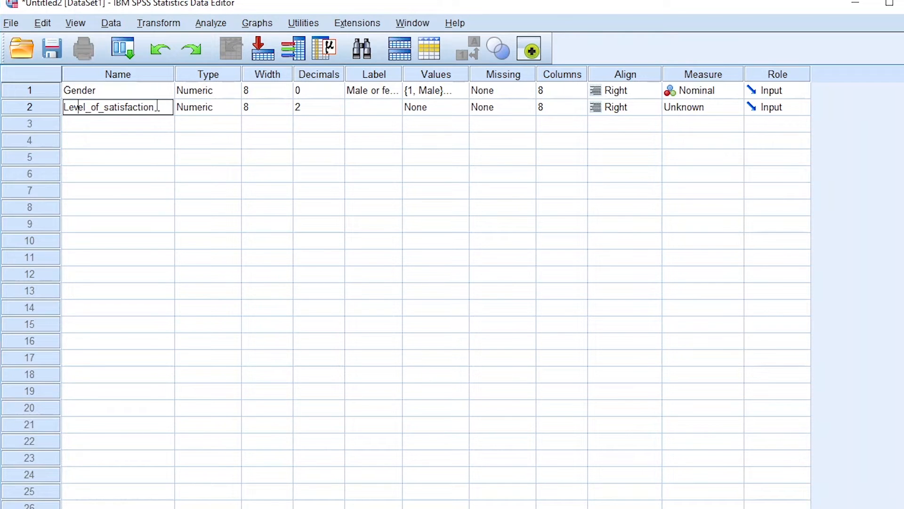
left_click(207, 74)
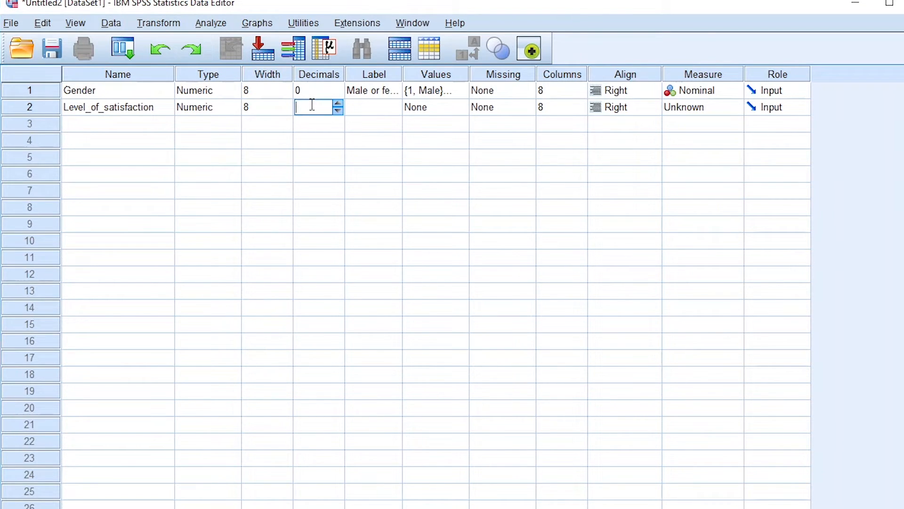
left_click(373, 107)
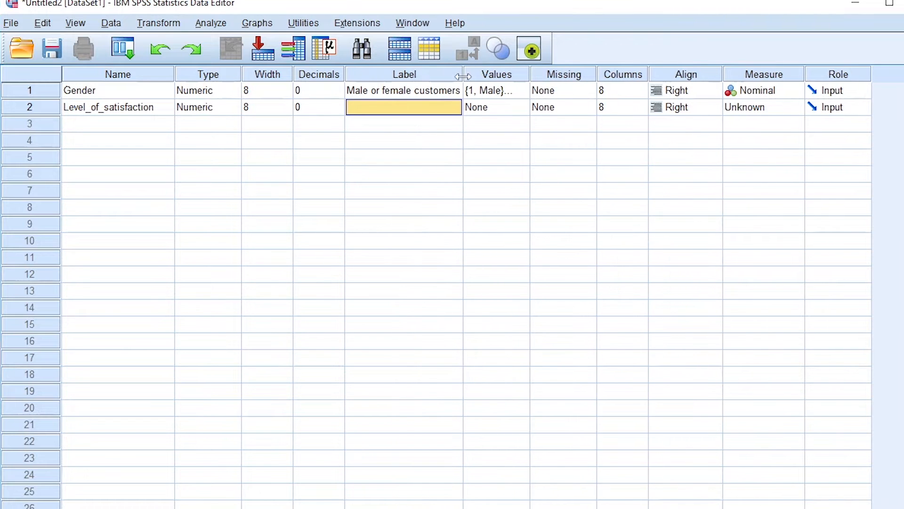
type("Level of satisfation of customers")
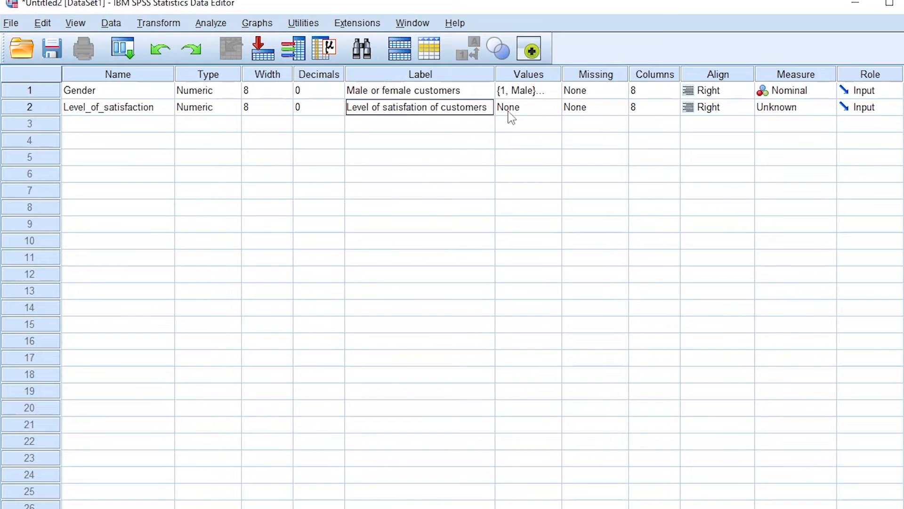
left_click(420, 74)
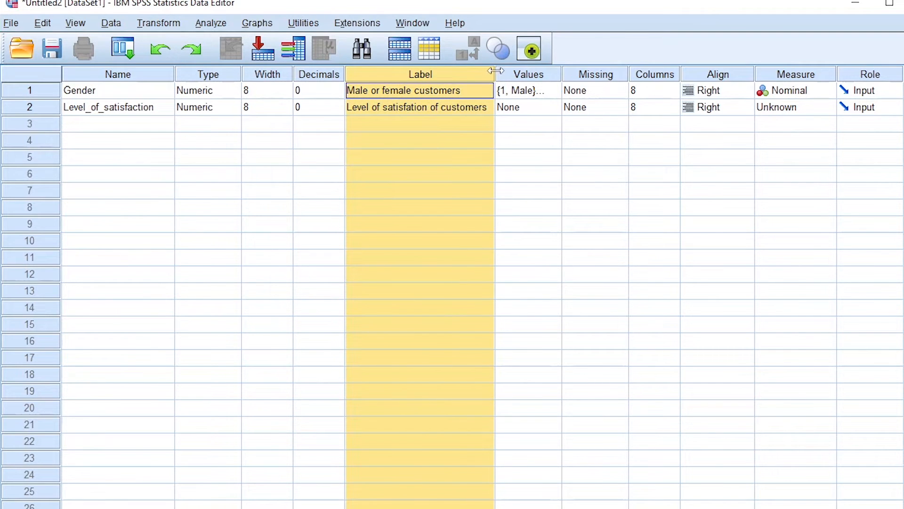
left_click_drag(495, 74, 445, 73)
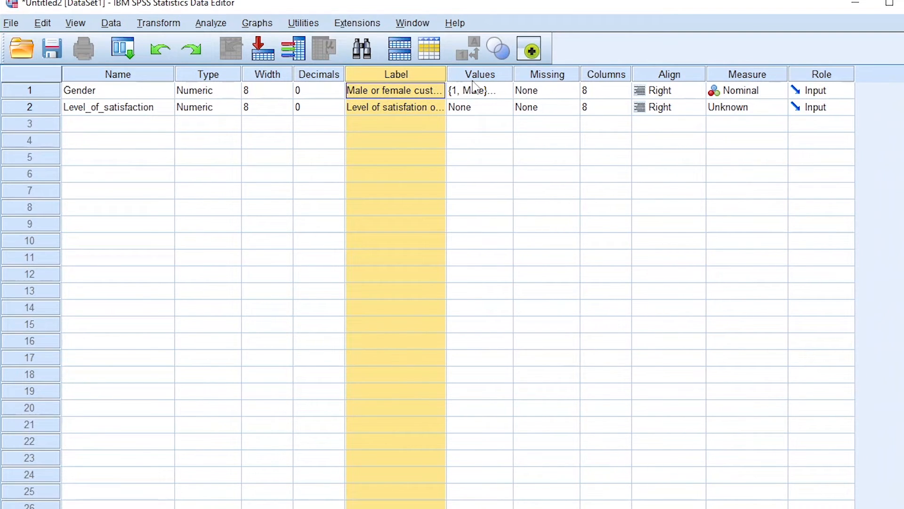
- Add satisfaction value labels including 2 = Satisfied, 4 = Dissatisfied and 5 = Very dissatisfied
left_click(469, 107)
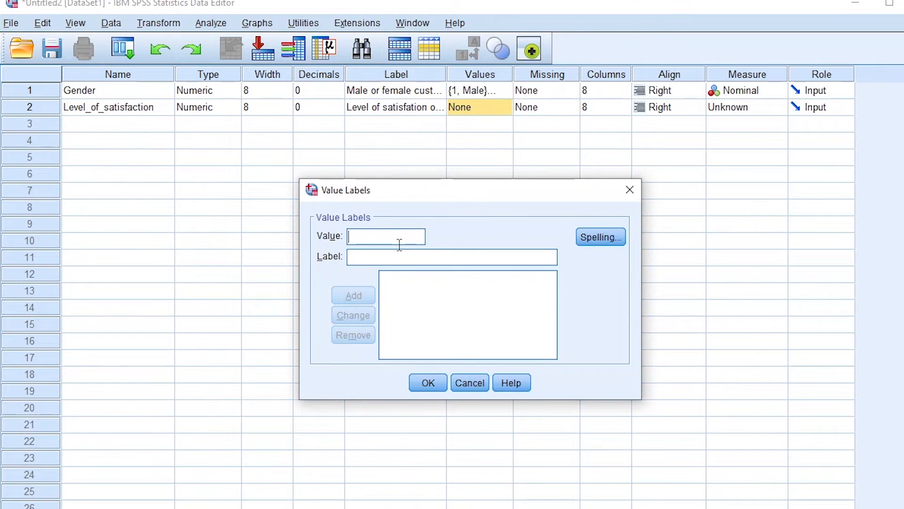
right_click(452, 256)
type("2")
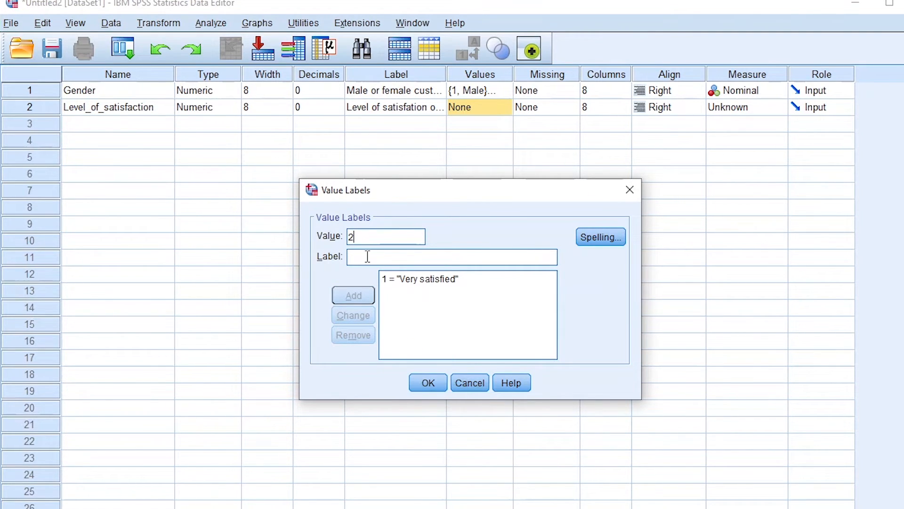
type("Satisfied")
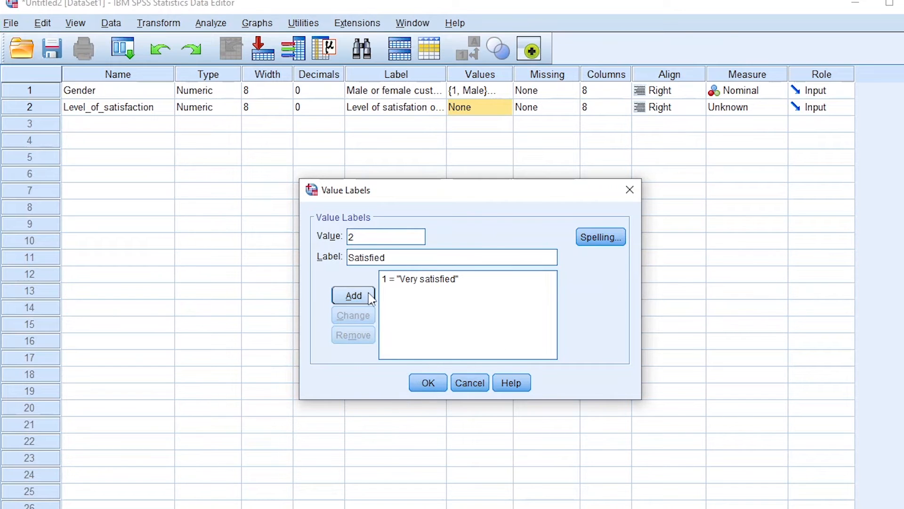
right_click(451, 257)
type("4")
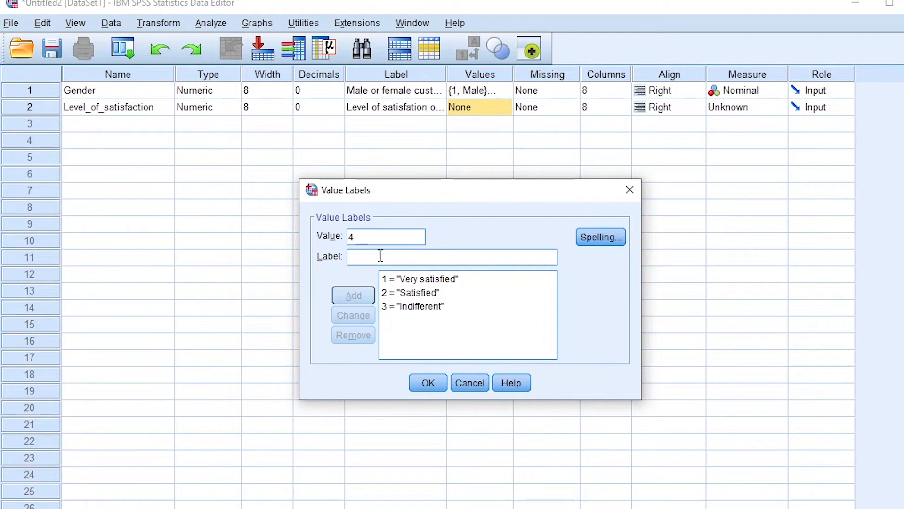
type("Dissatisfied")
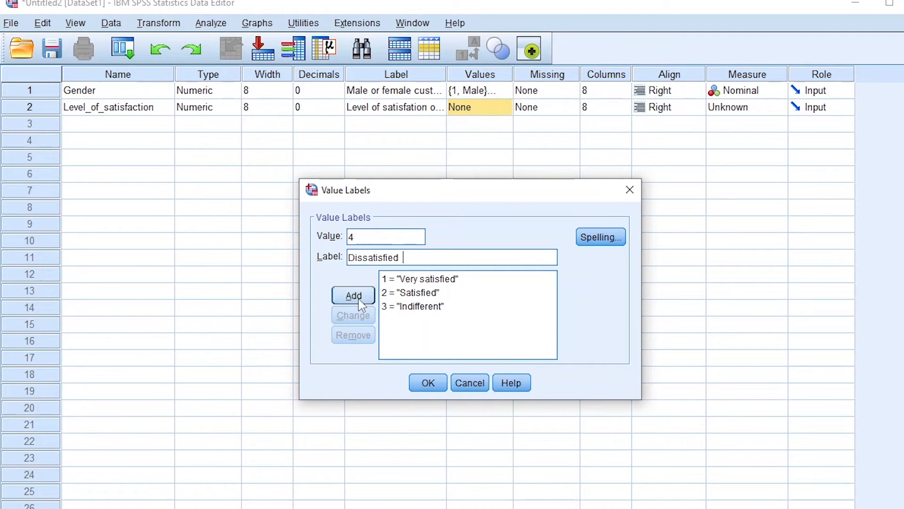
left_click(354, 295)
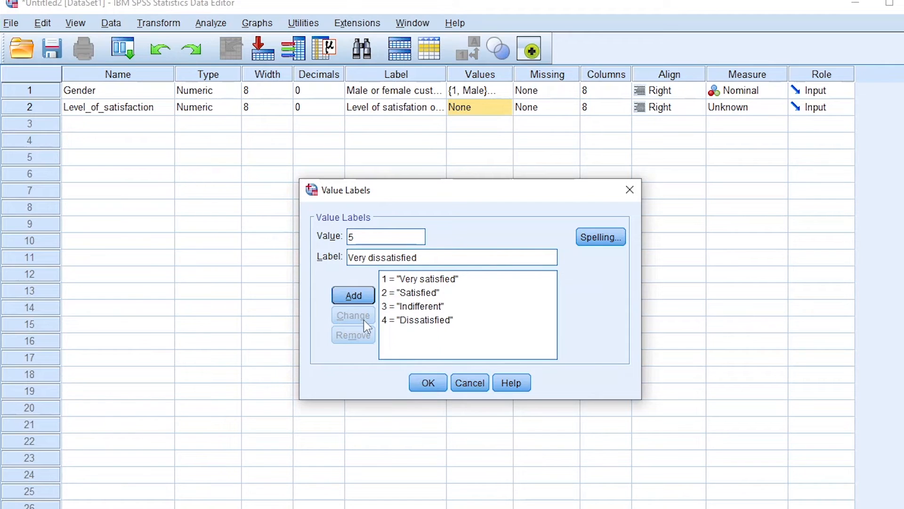
left_click(353, 295)
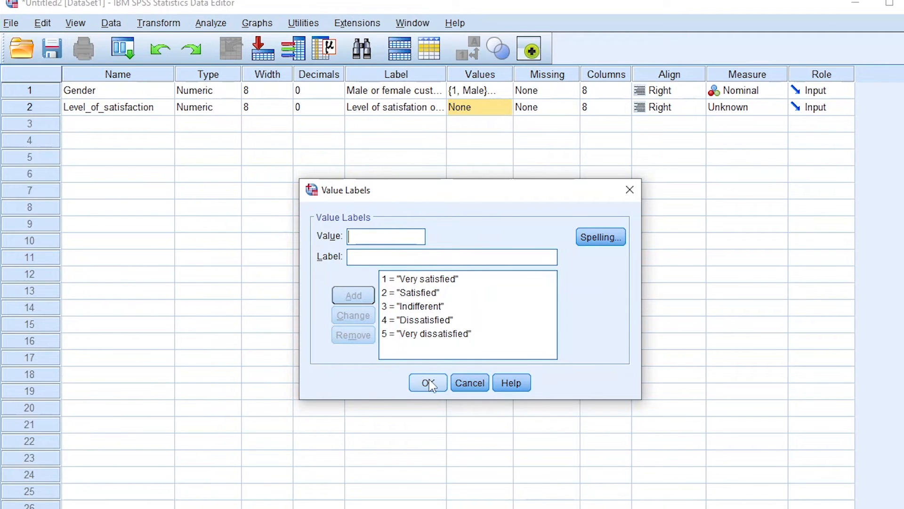
mouse_move(427, 374)
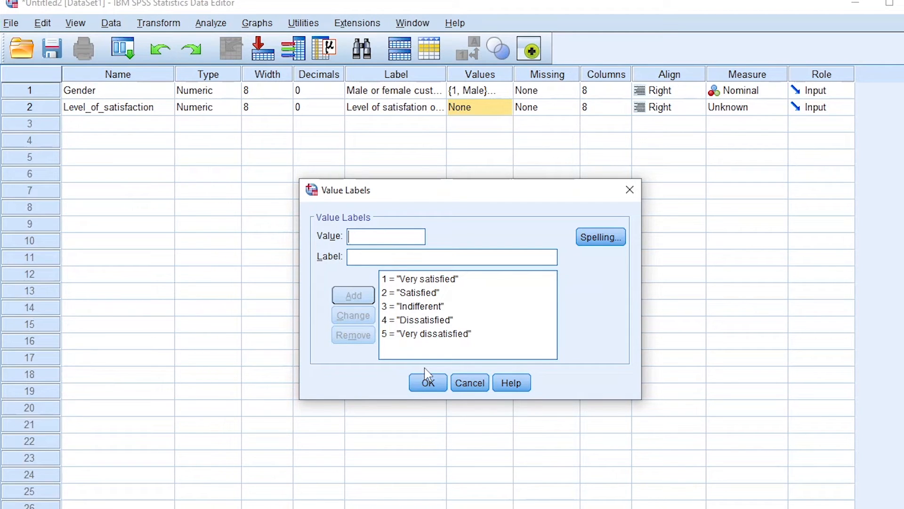
- Confirm the five satisfaction labels and set Level_of_satisfaction's measure to Ordinal
left_click(429, 383)
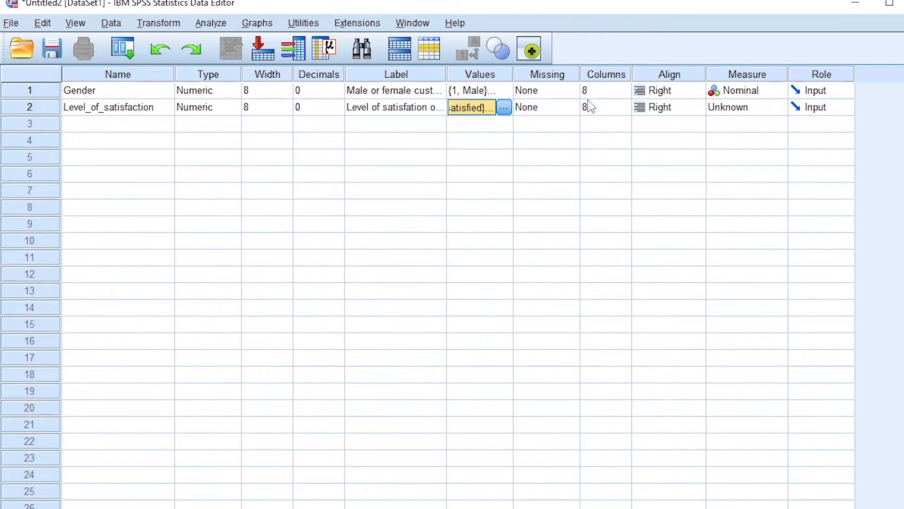
left_click(606, 74)
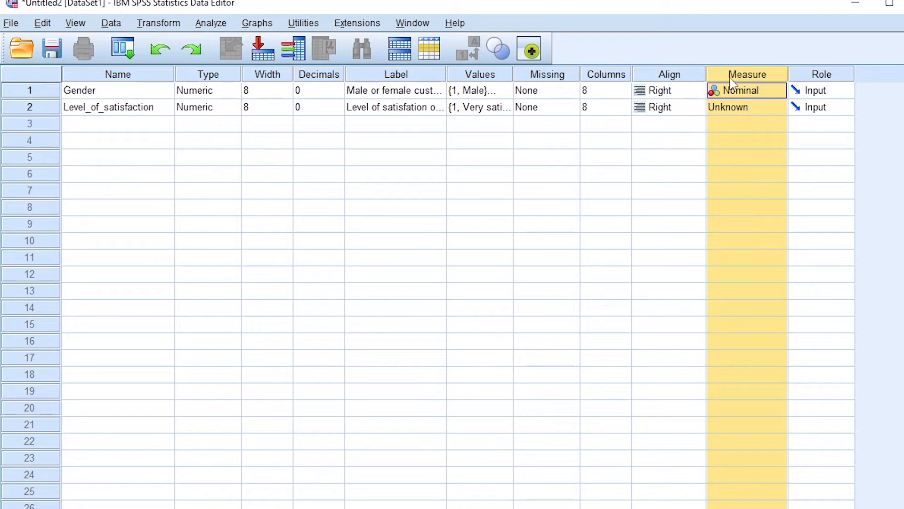
mouse_move(744, 127)
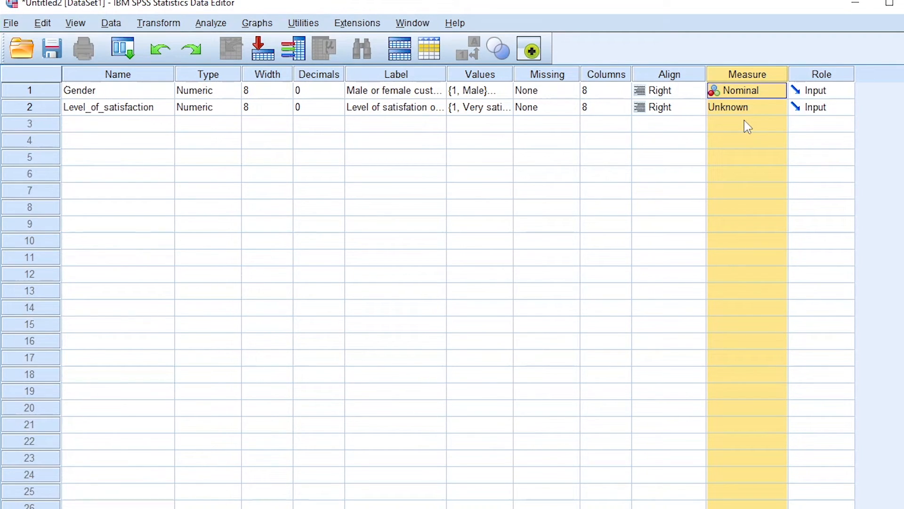
left_click(778, 107)
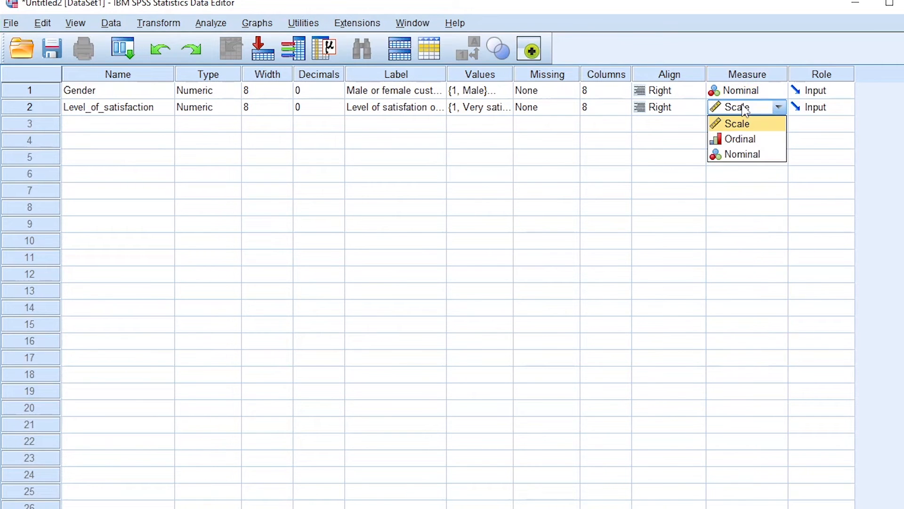
left_click(741, 139)
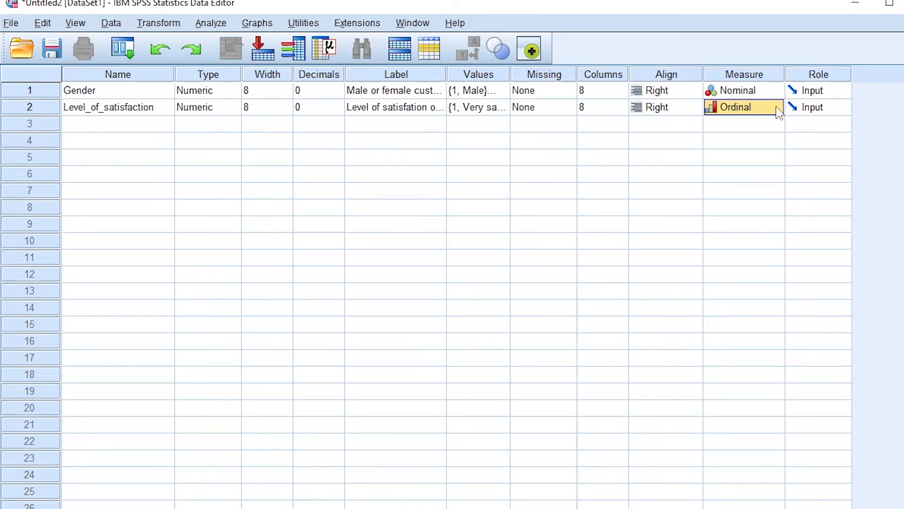
left_click(478, 107)
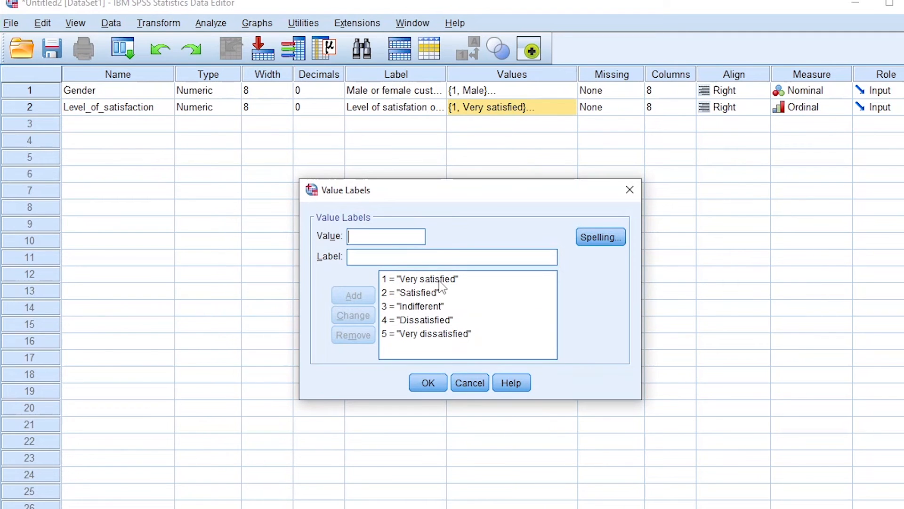
mouse_move(413, 302)
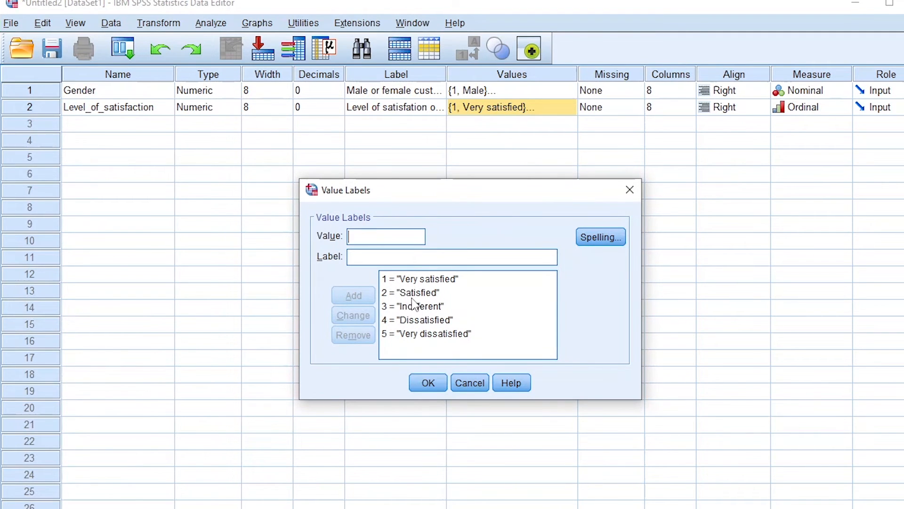
left_click(413, 292)
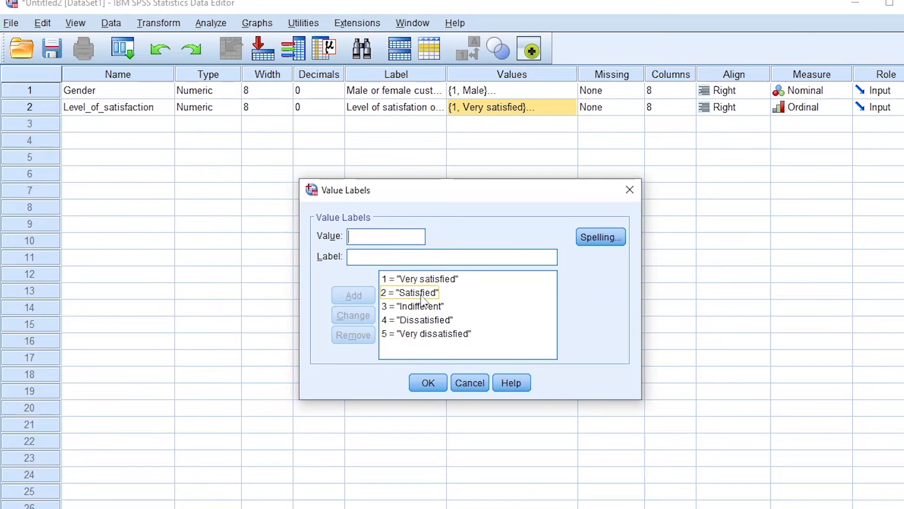
left_click(417, 306)
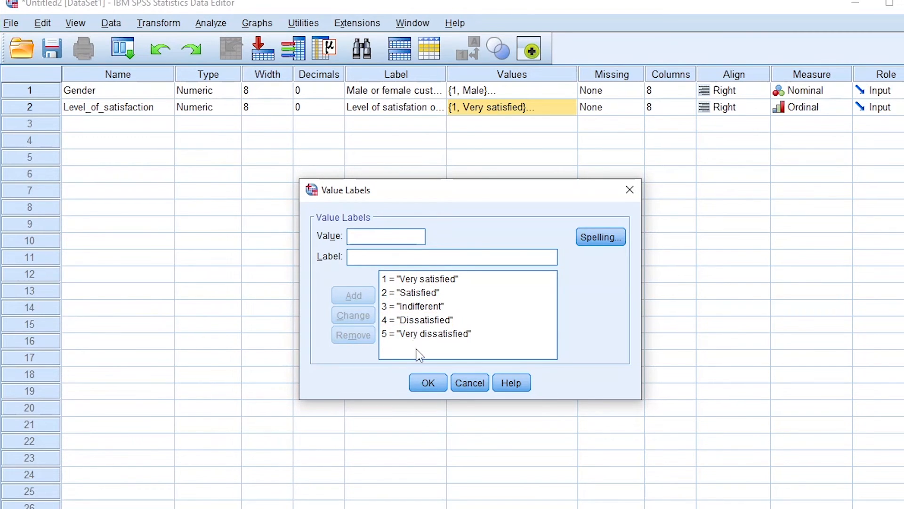
left_click(423, 333)
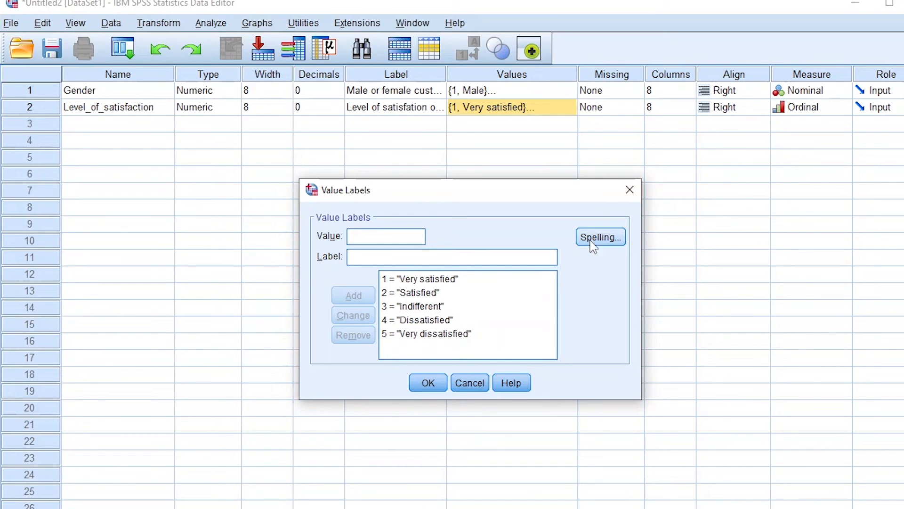
left_click(428, 382)
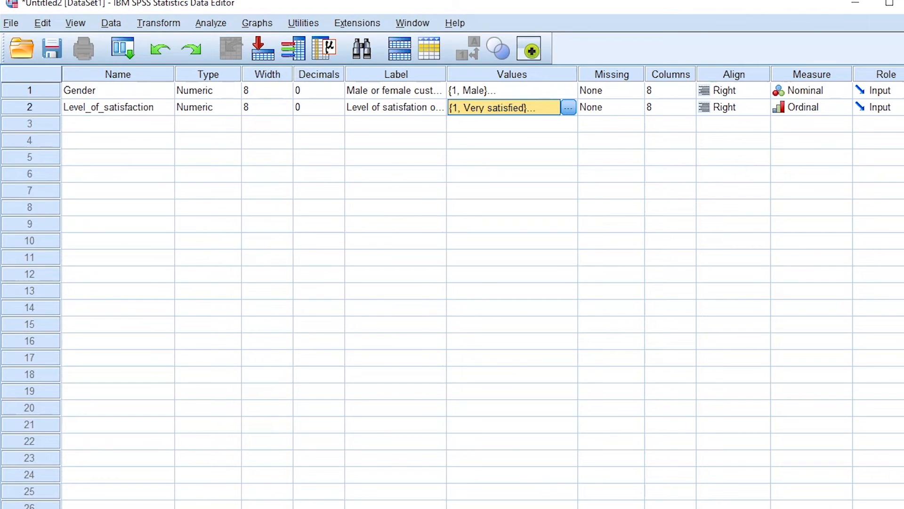
- Enter the variable name Time_spent_Shoppping in row 3
type("Time_s")
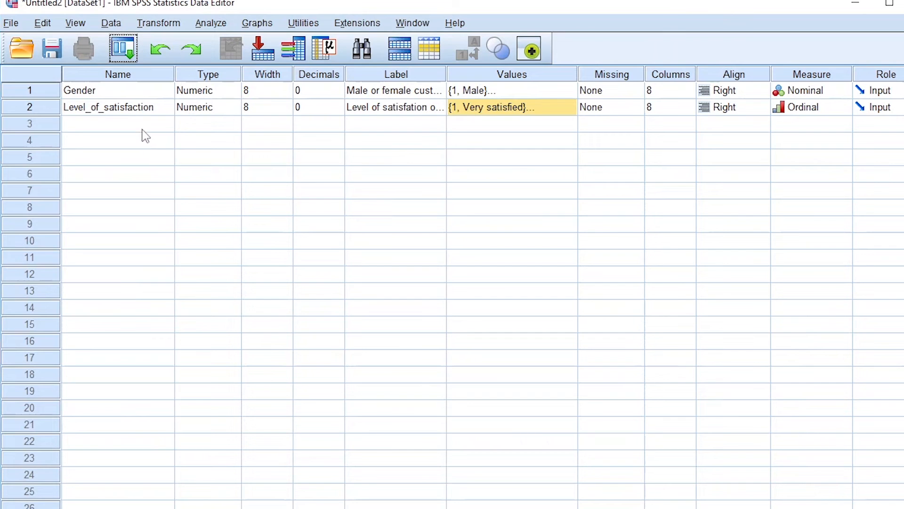
type("Time_")
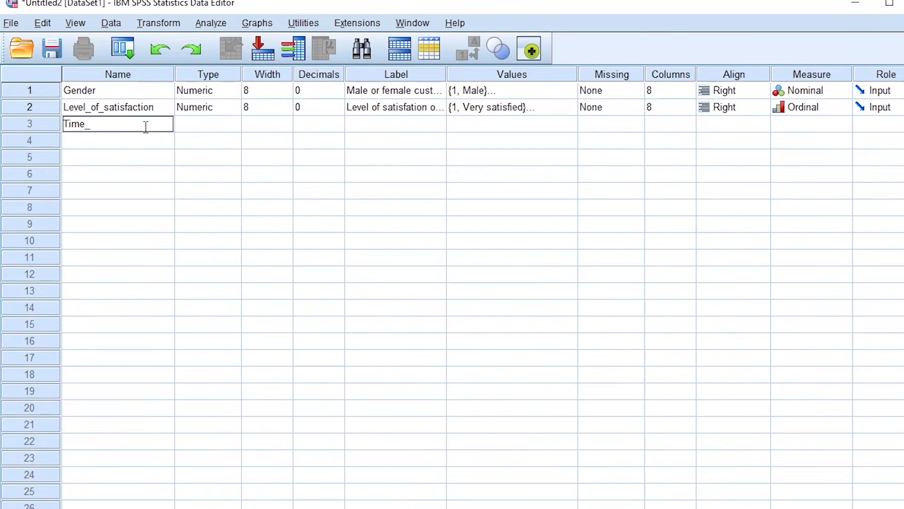
type("spent_")
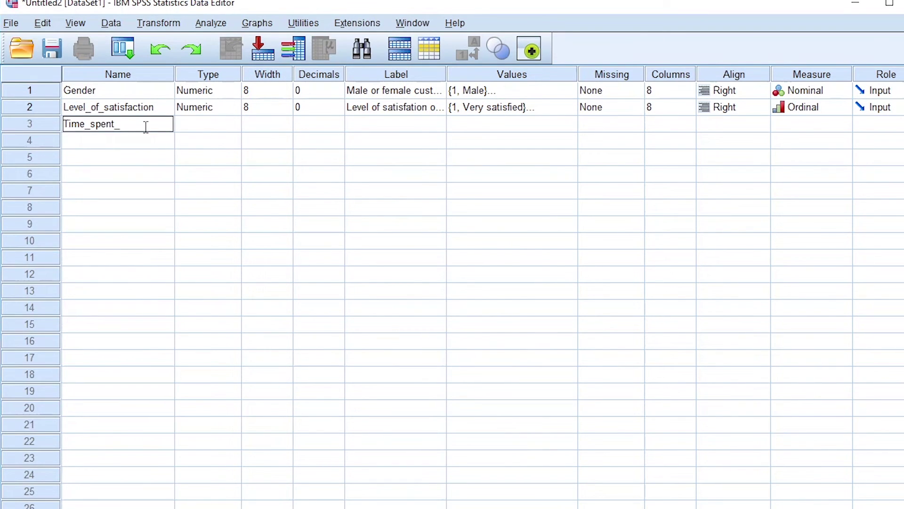
left_click(200, 124)
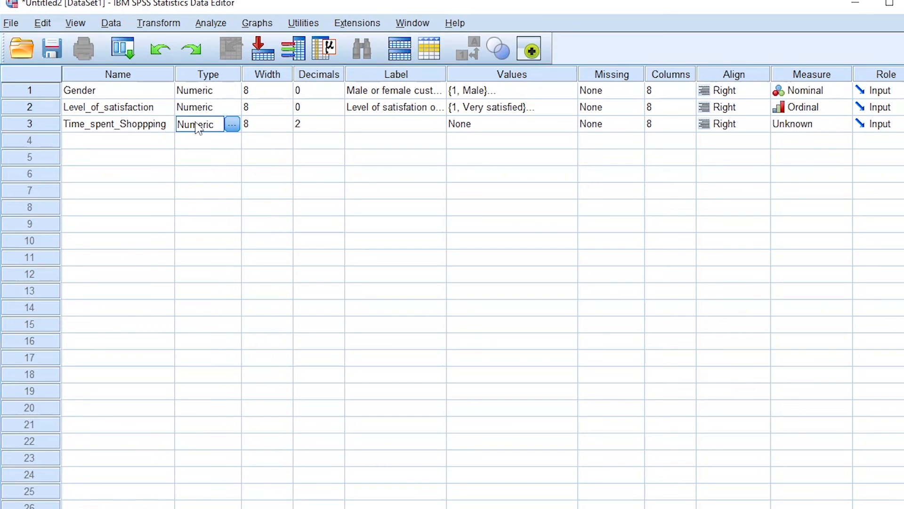
- Give it 0 decimals, label 'Time that each customer spends shopping', and resize the Label column
left_click(267, 74)
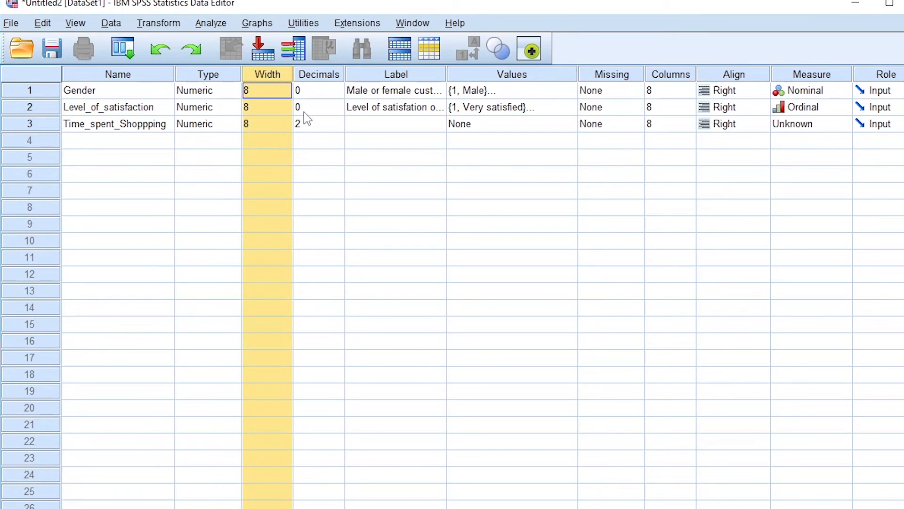
left_click(308, 124)
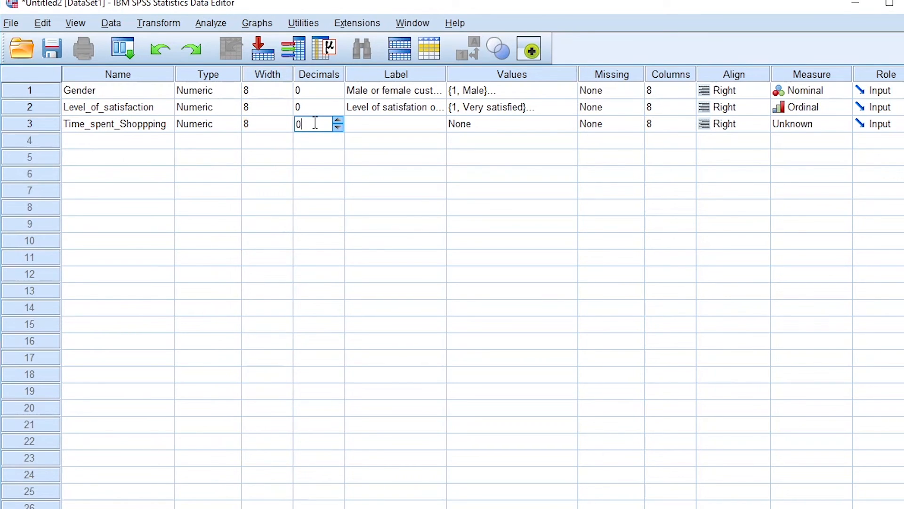
left_click(392, 124)
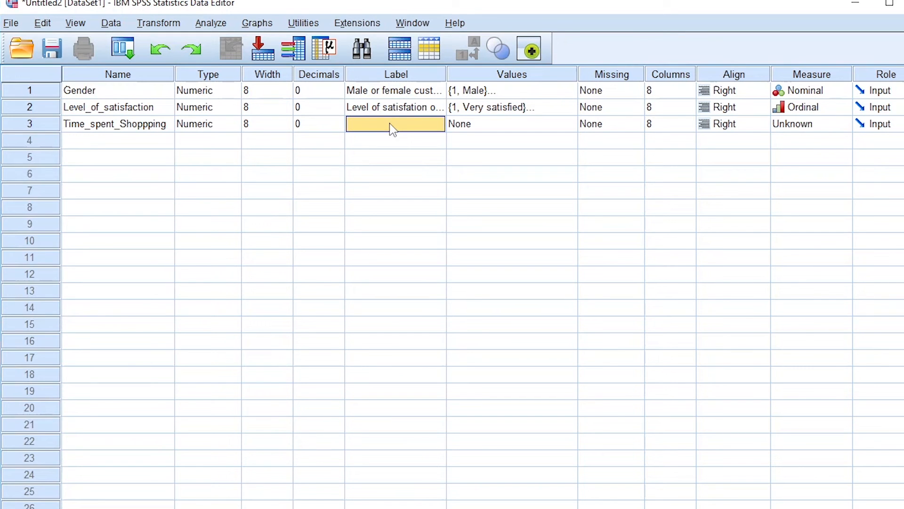
type("Time that each customer spends shopping")
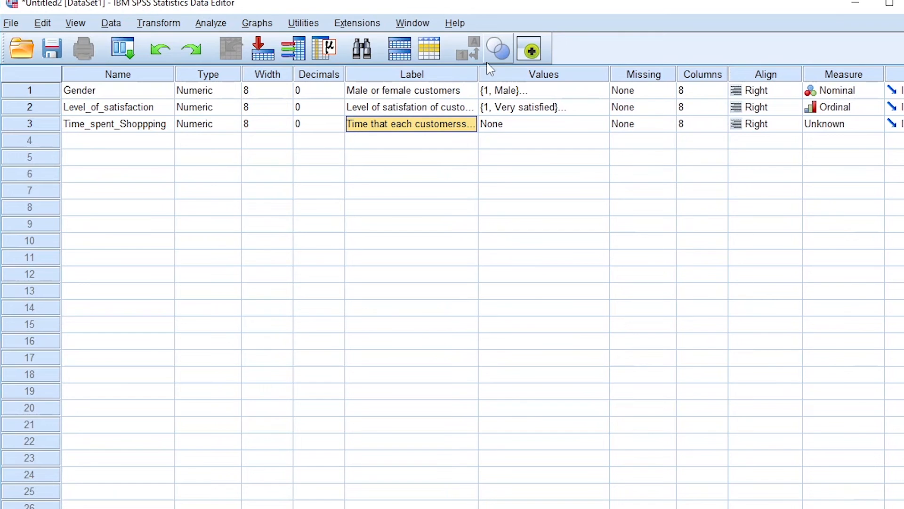
left_click_drag(477, 74, 555, 74)
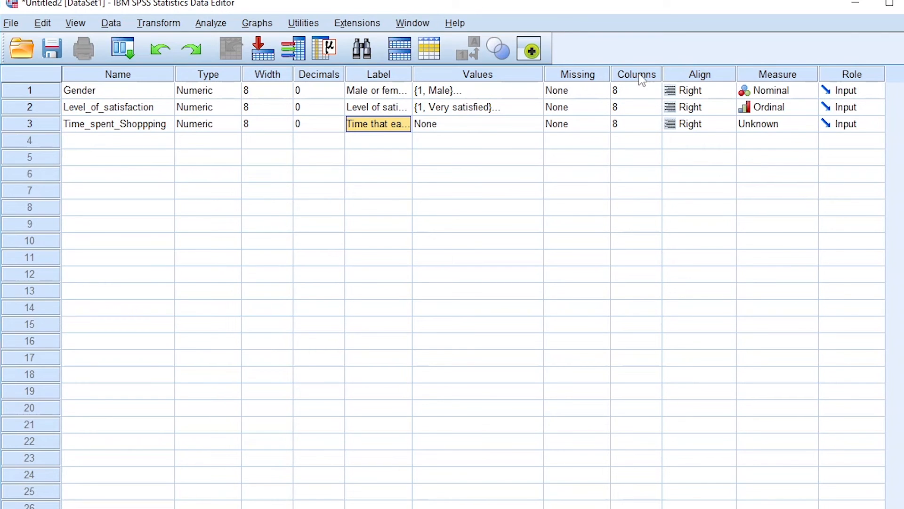
- Choose Scale from Time_spent_Shoppping's Measure dropdown
left_click(636, 74)
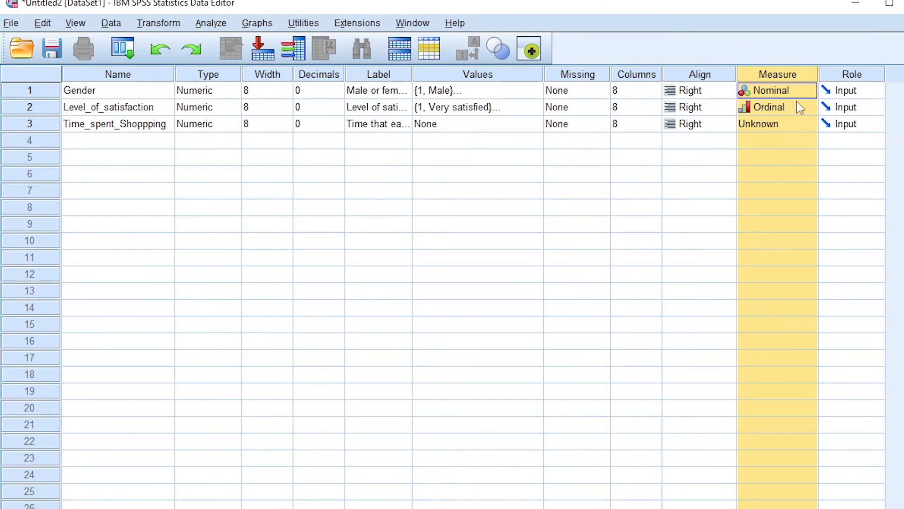
left_click(777, 124)
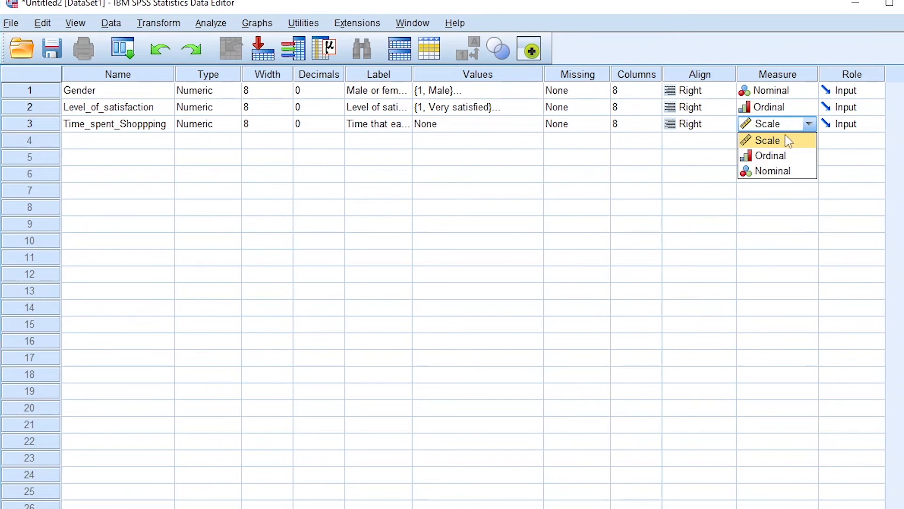
left_click(768, 140)
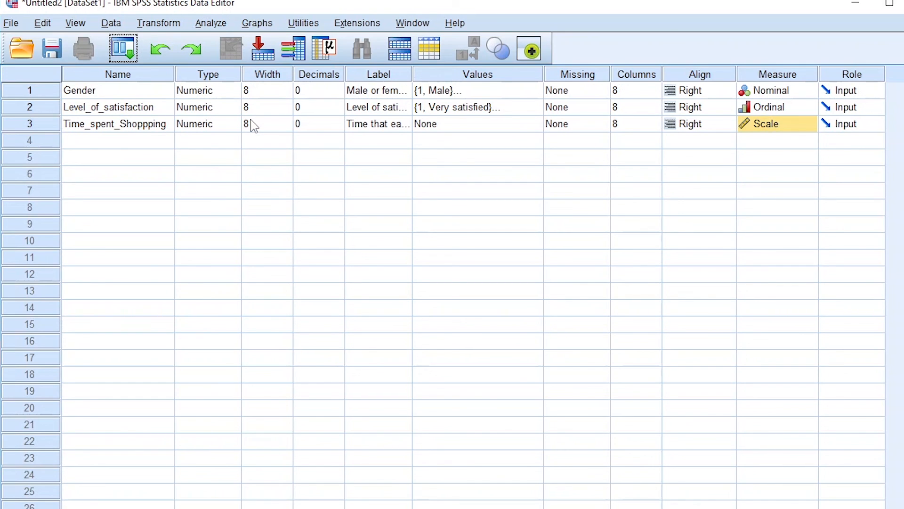
mouse_move(623, 51)
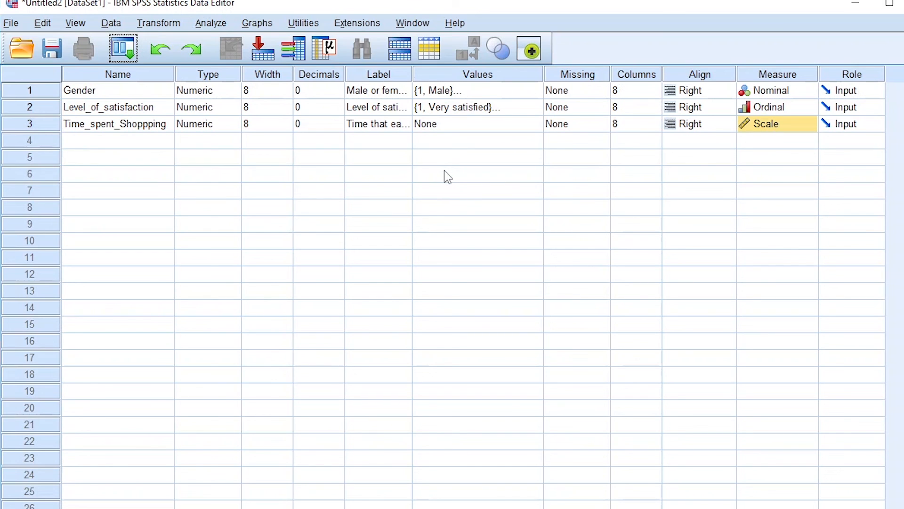
mouse_move(797, 139)
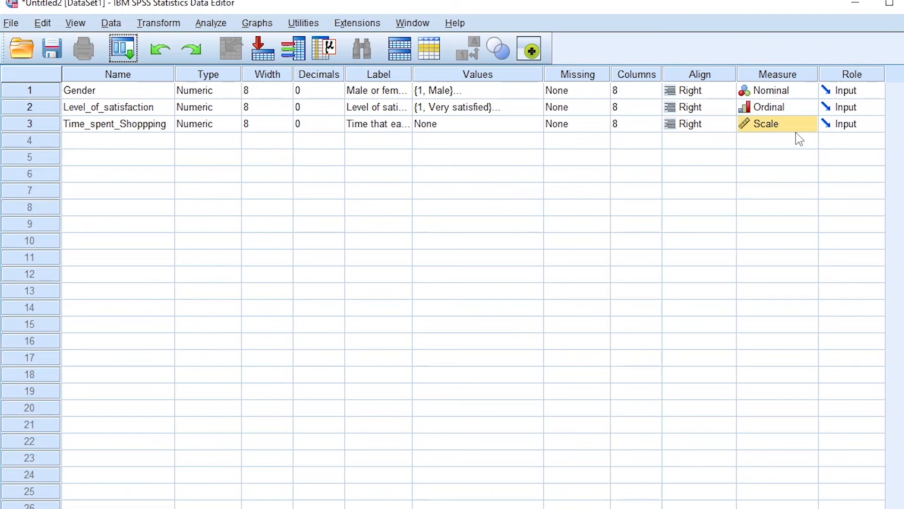
mouse_move(794, 137)
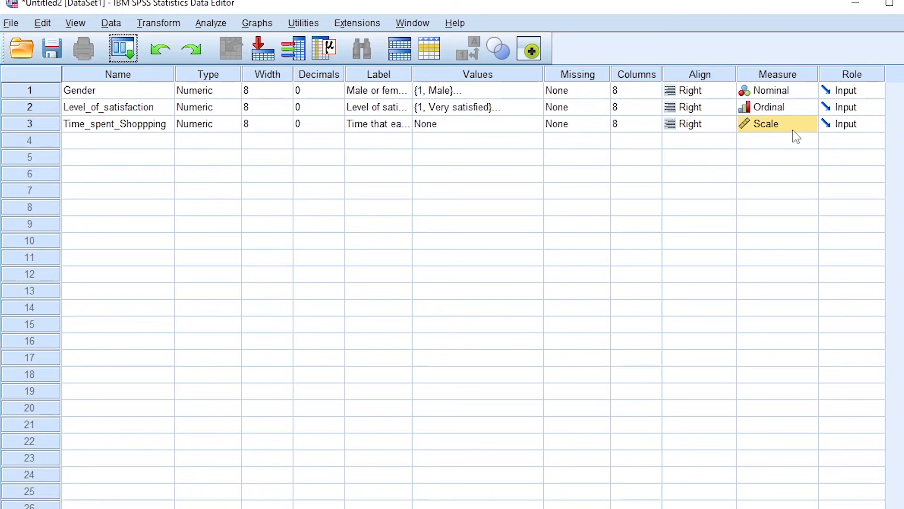